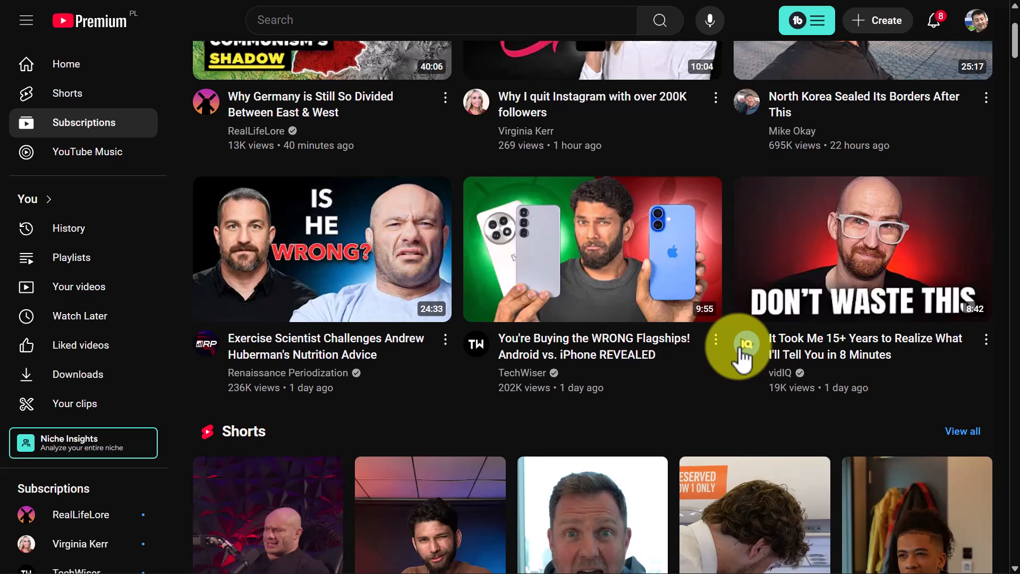
# Play the vidIQ video from the Subscriptions feed and show its subscription options
pyautogui.click(862, 248)
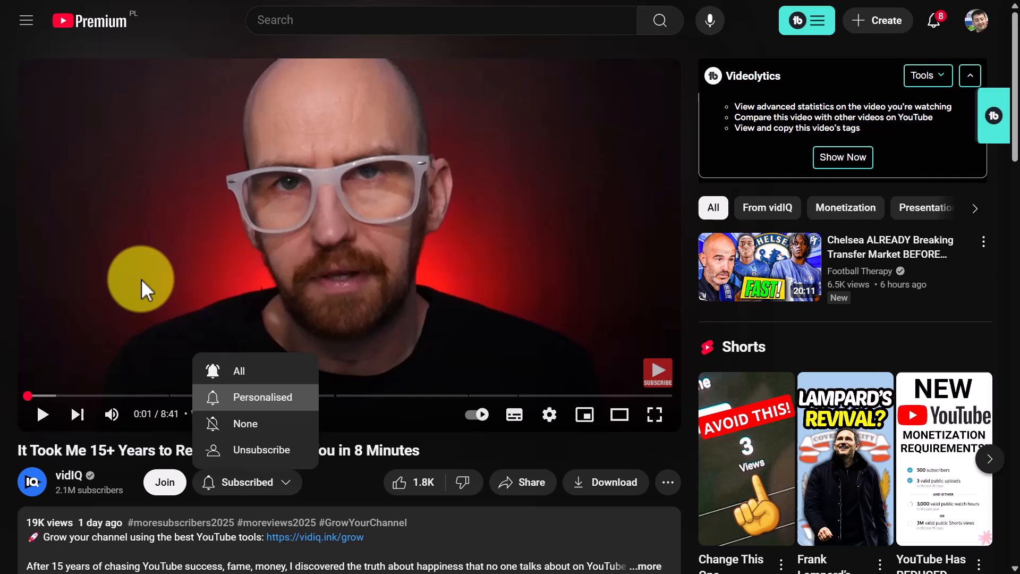
pyautogui.moveTo(572, 187)
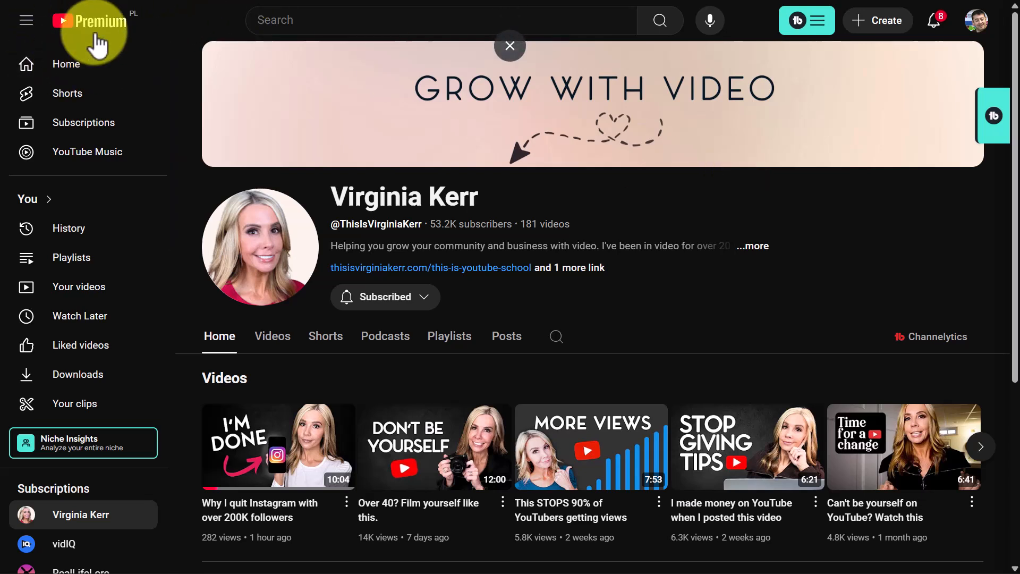
# Expand the sidebar's Subscriptions section to show the full list of subscribed channels
pyautogui.click(26, 20)
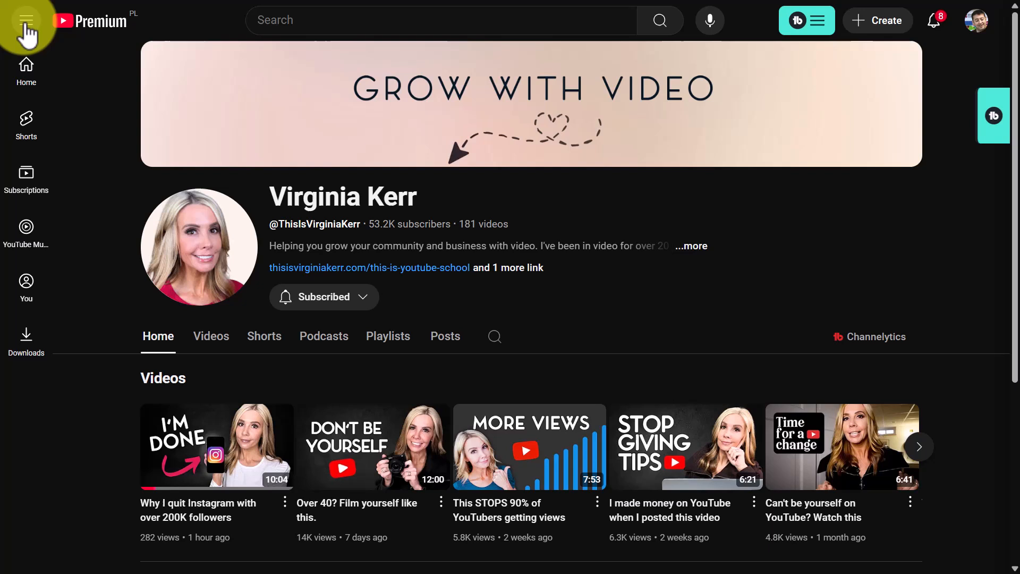
pyautogui.click(26, 20)
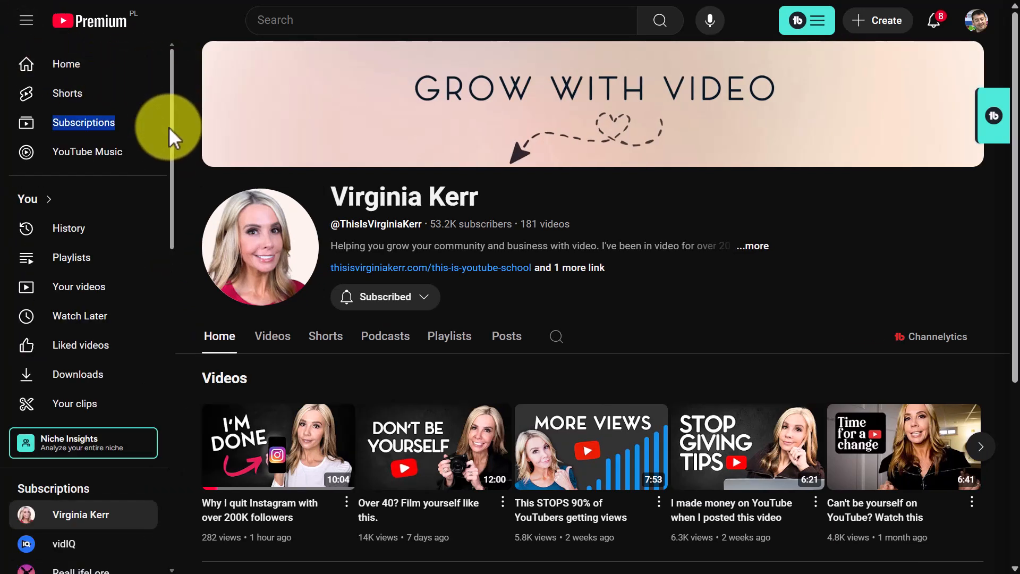
pyautogui.scroll(-3)
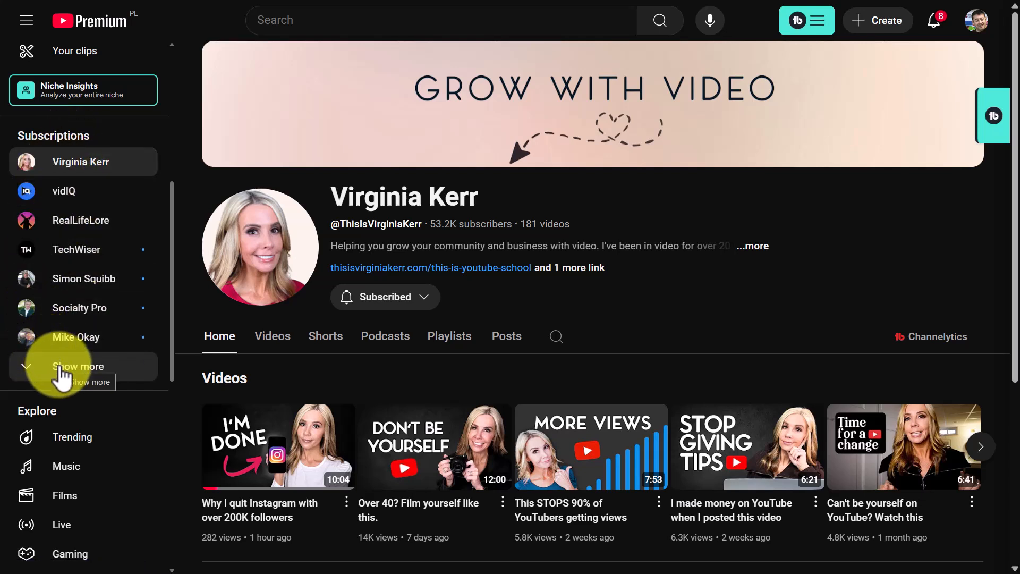
pyautogui.click(77, 365)
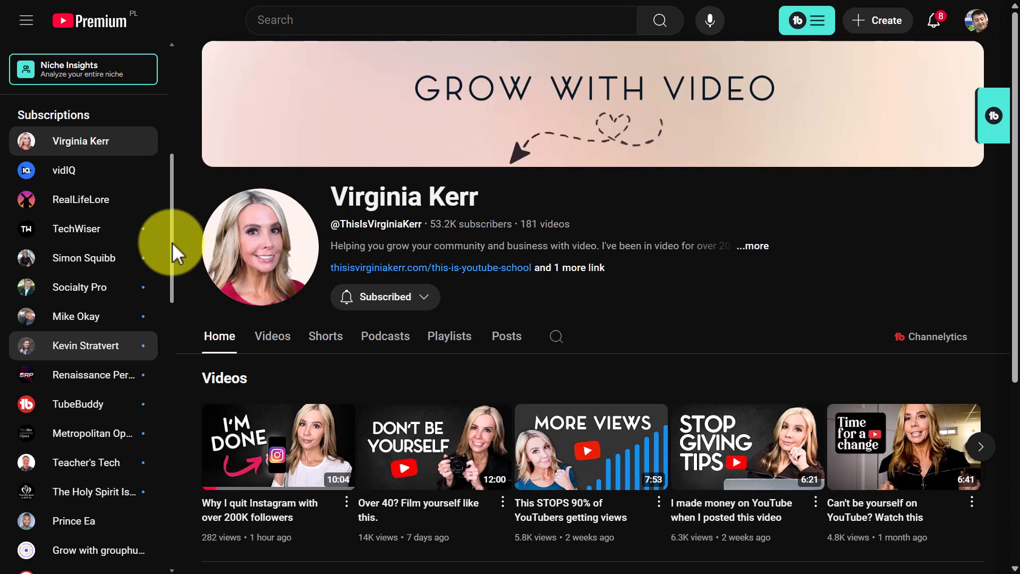
pyautogui.scroll(-3)
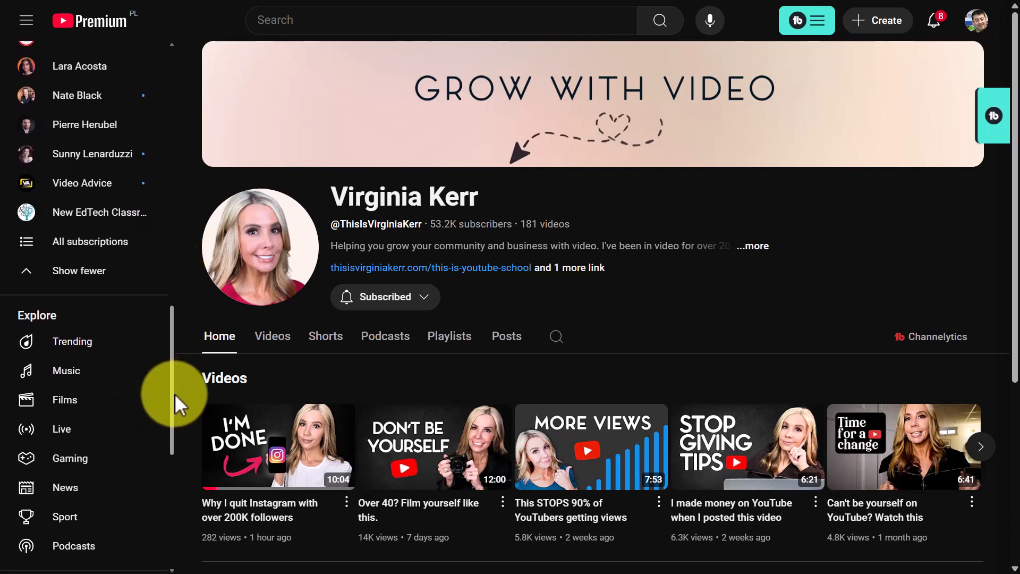
pyautogui.moveTo(175, 333)
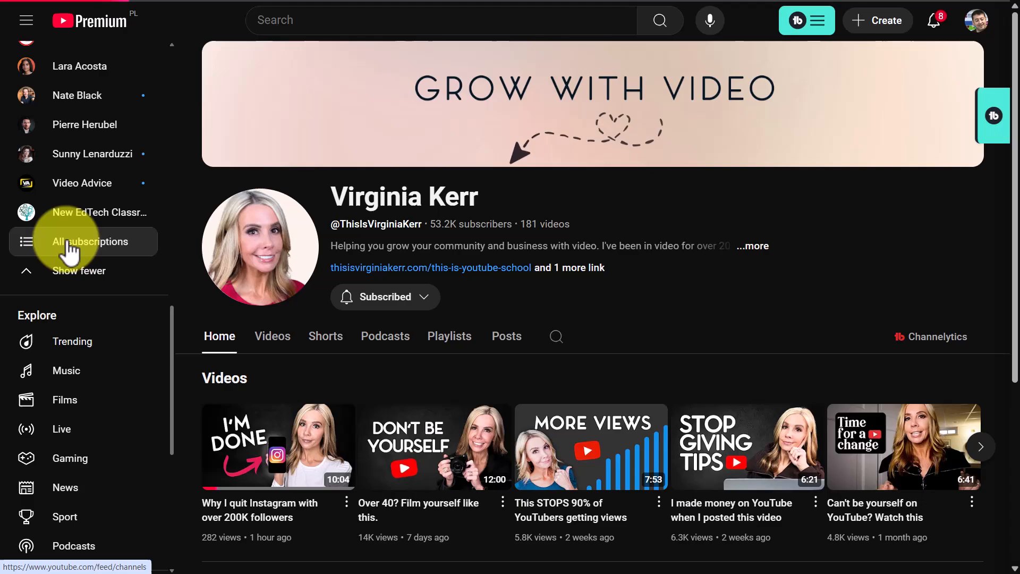
# Go to the All subscriptions page from the bottom of that channel list
pyautogui.click(92, 241)
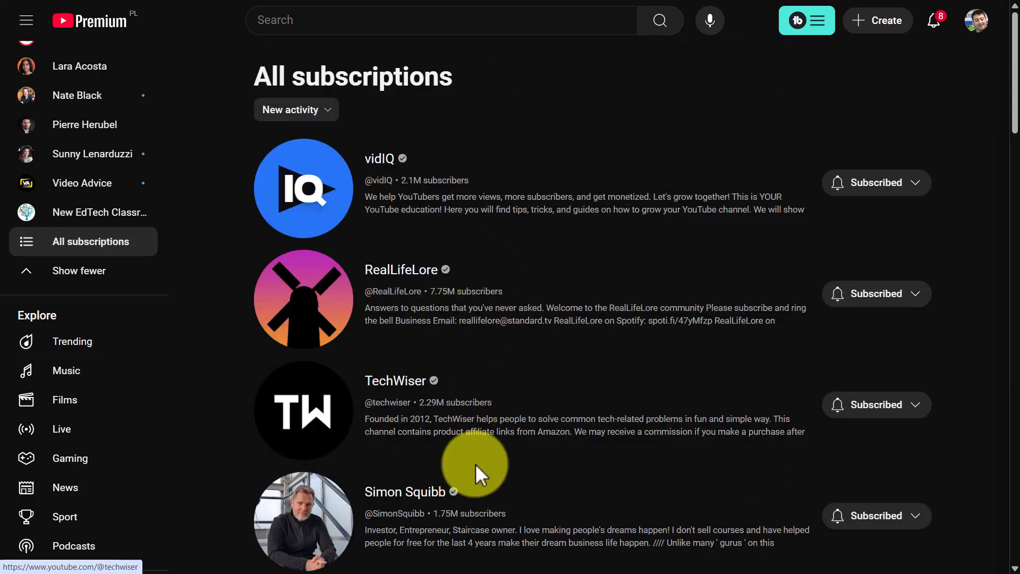
pyautogui.scroll(-3)
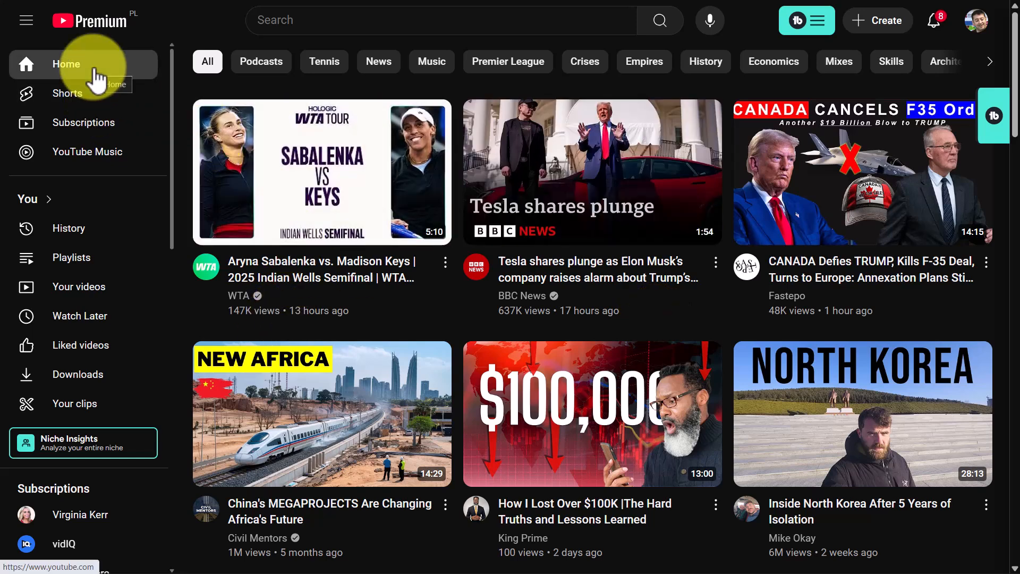
pyautogui.moveTo(59, 122)
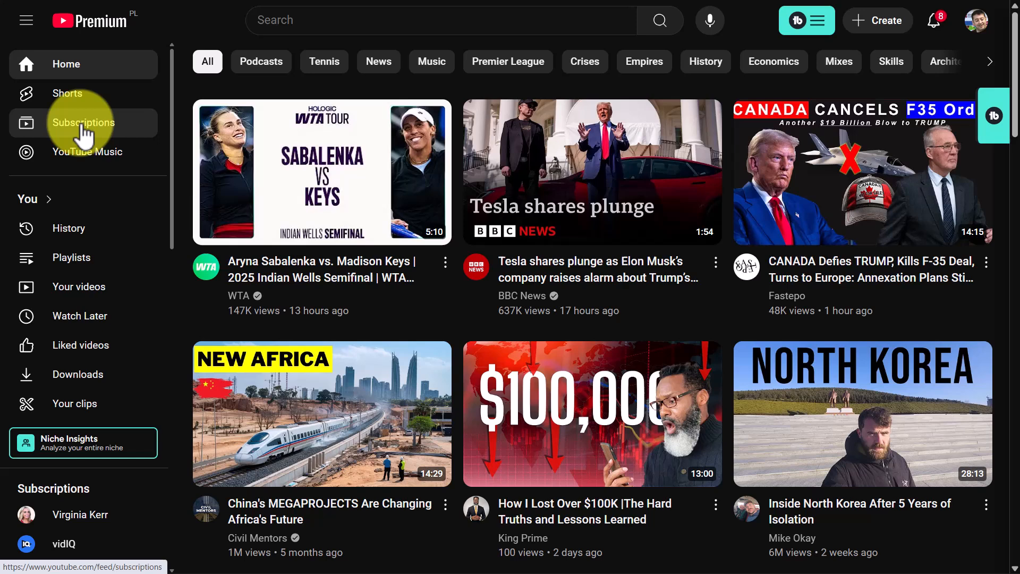
# Go to the Subscriptions feed and reach All subscriptions via Manage
pyautogui.click(83, 123)
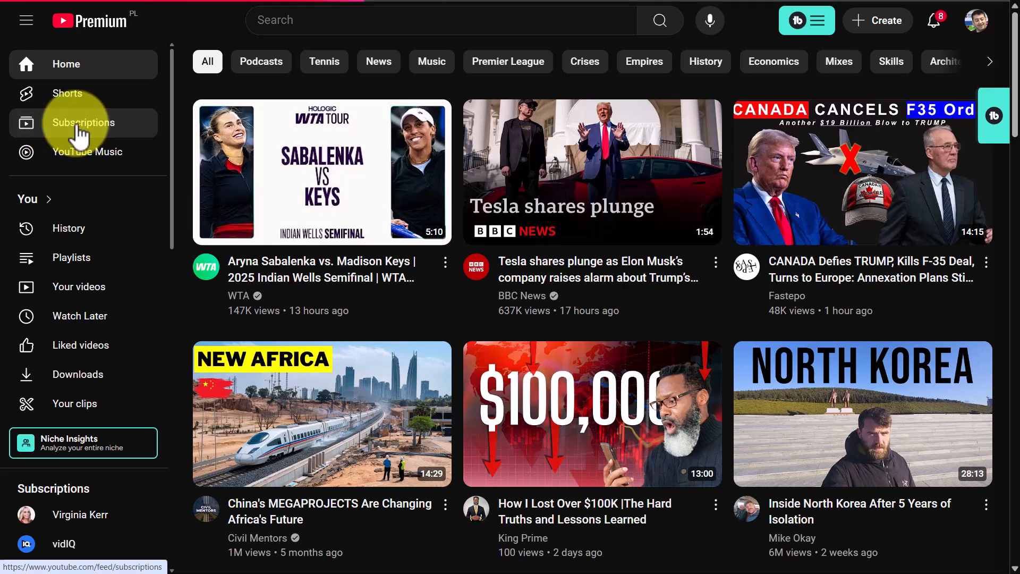
pyautogui.click(83, 122)
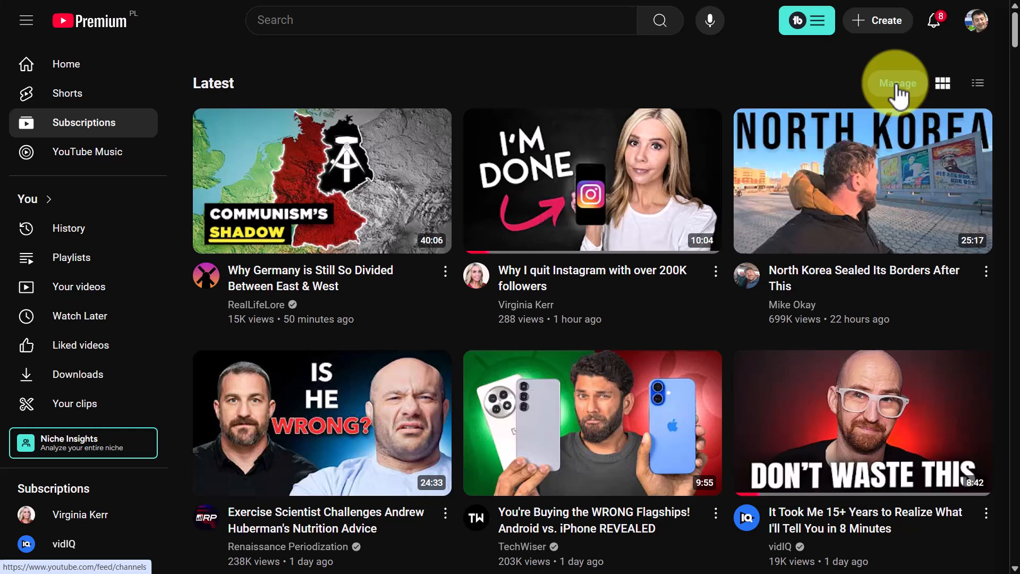
pyautogui.click(898, 83)
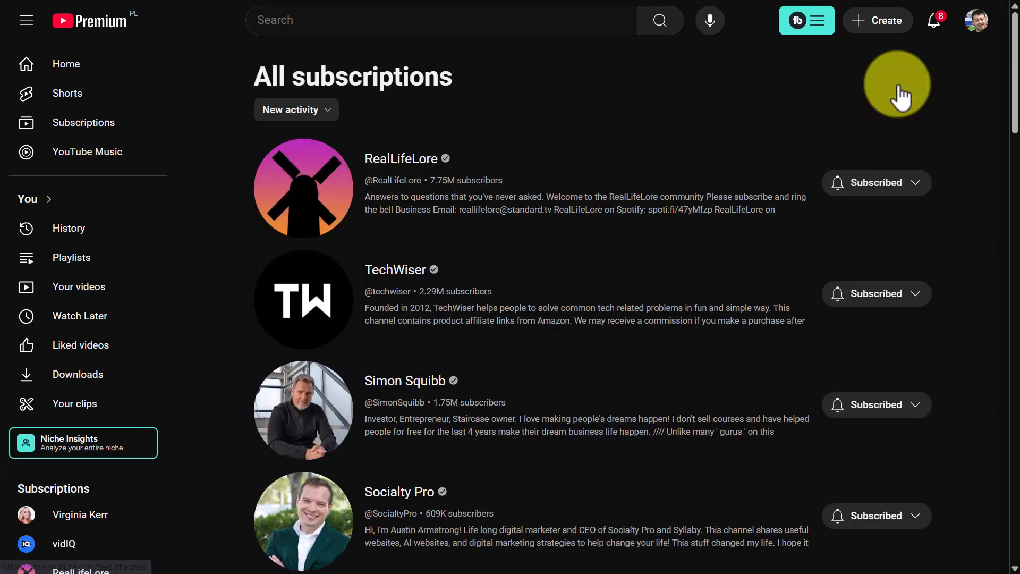
pyautogui.moveTo(555, 423)
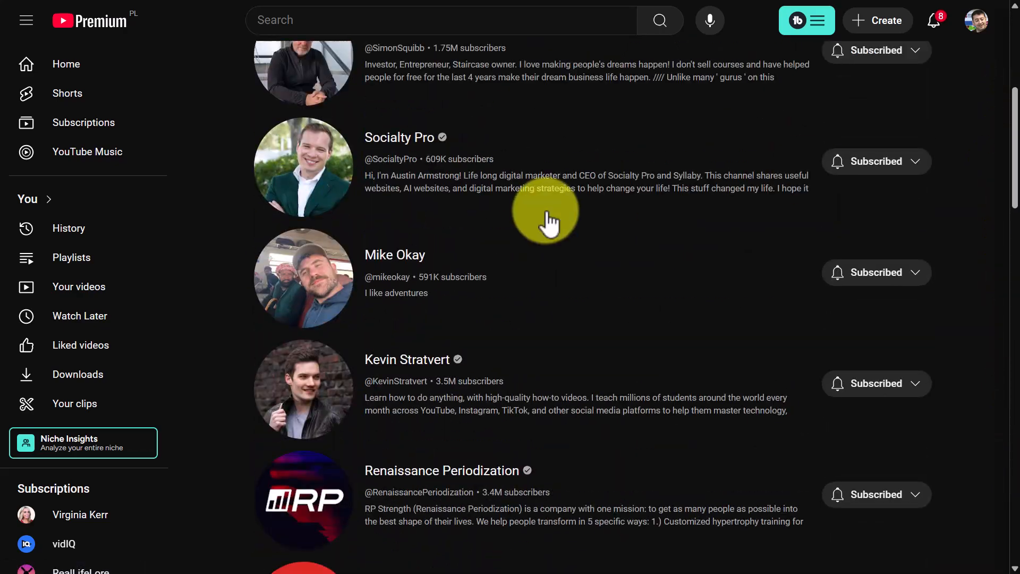
pyautogui.moveTo(506, 312)
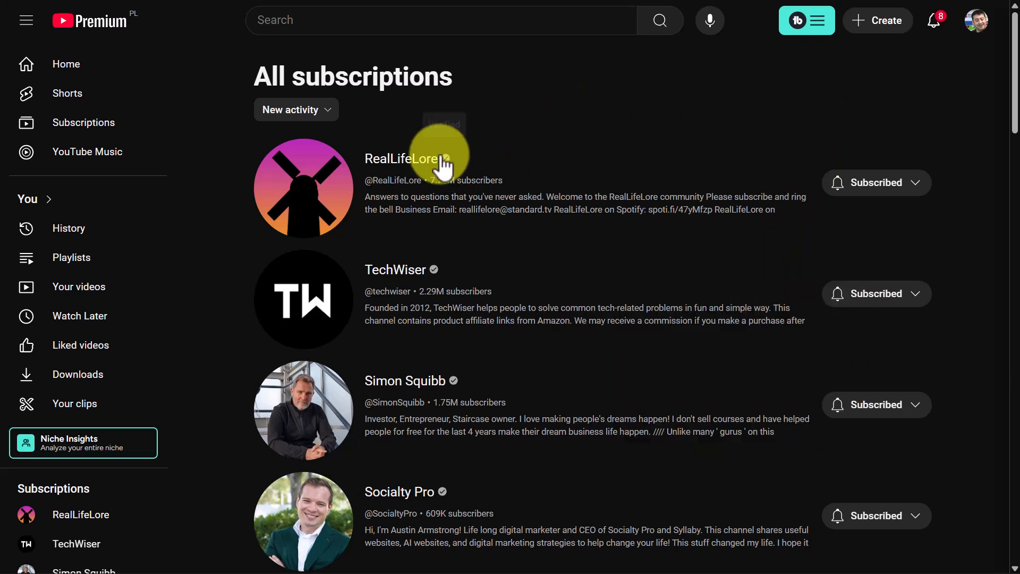
pyautogui.moveTo(874, 229)
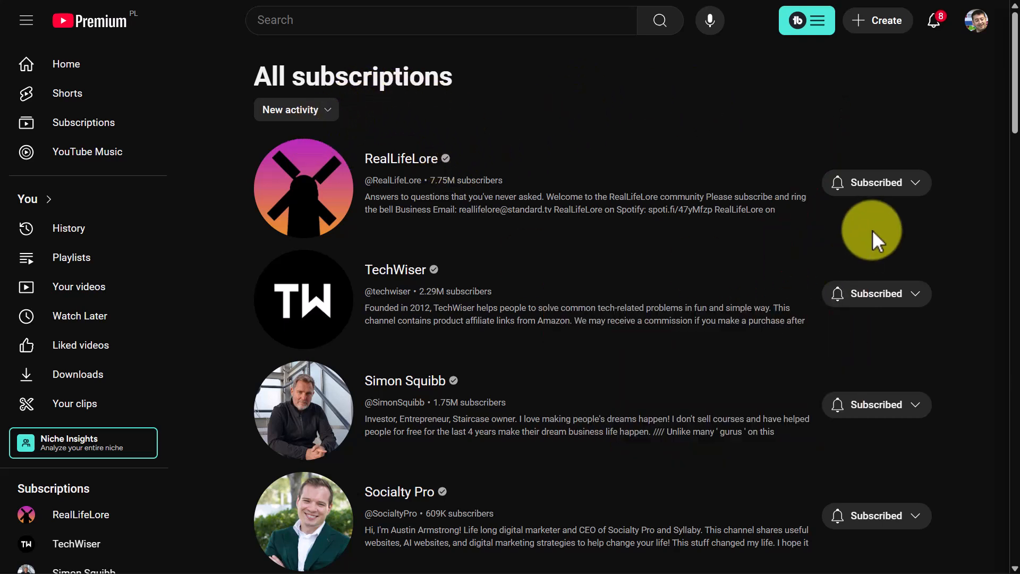
# Unsubscribe from RealLifeLore, TechWiser and Simon Squibb on the All subscriptions page
pyautogui.click(874, 182)
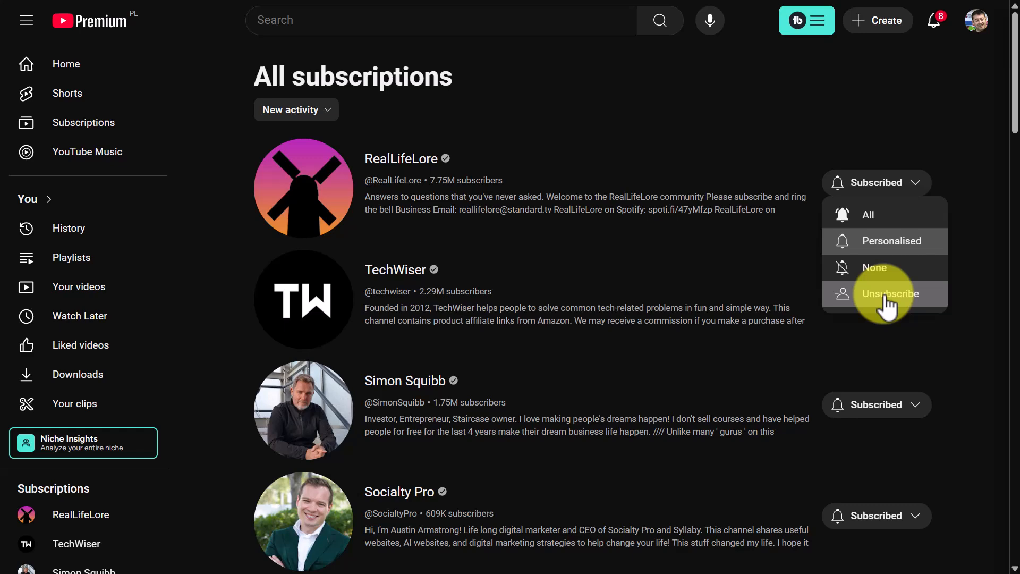
pyautogui.click(890, 293)
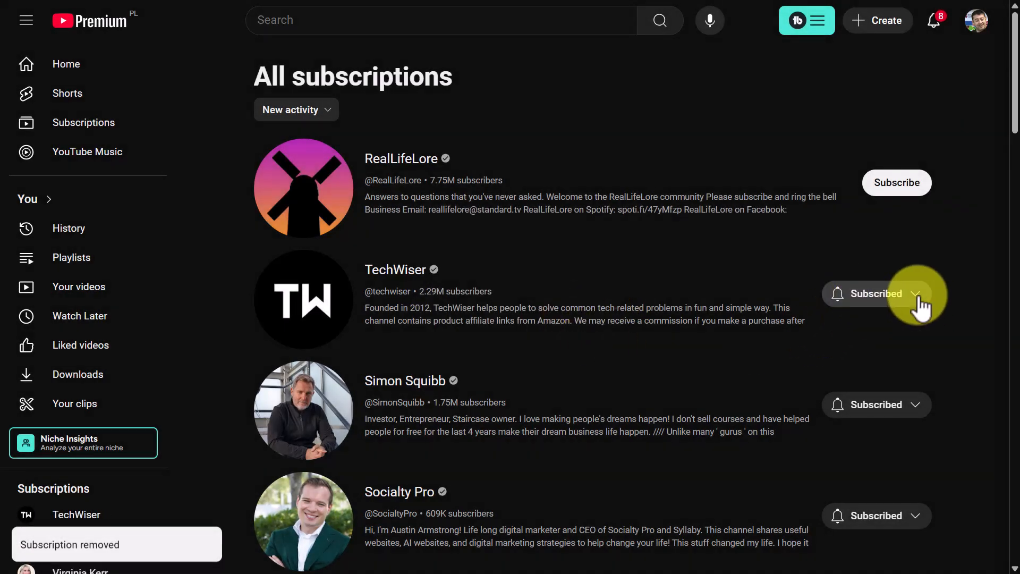
pyautogui.click(875, 294)
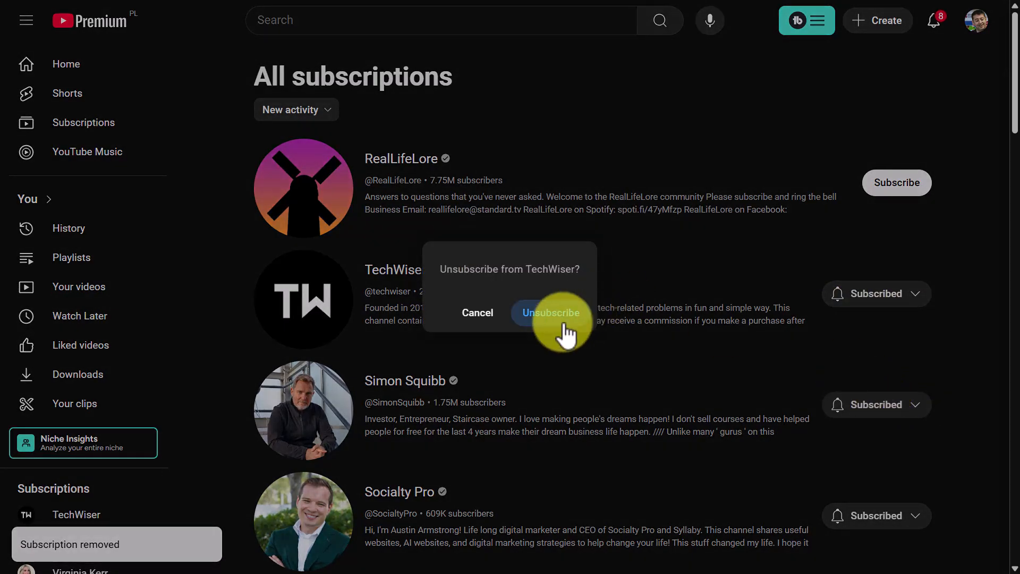
pyautogui.click(875, 404)
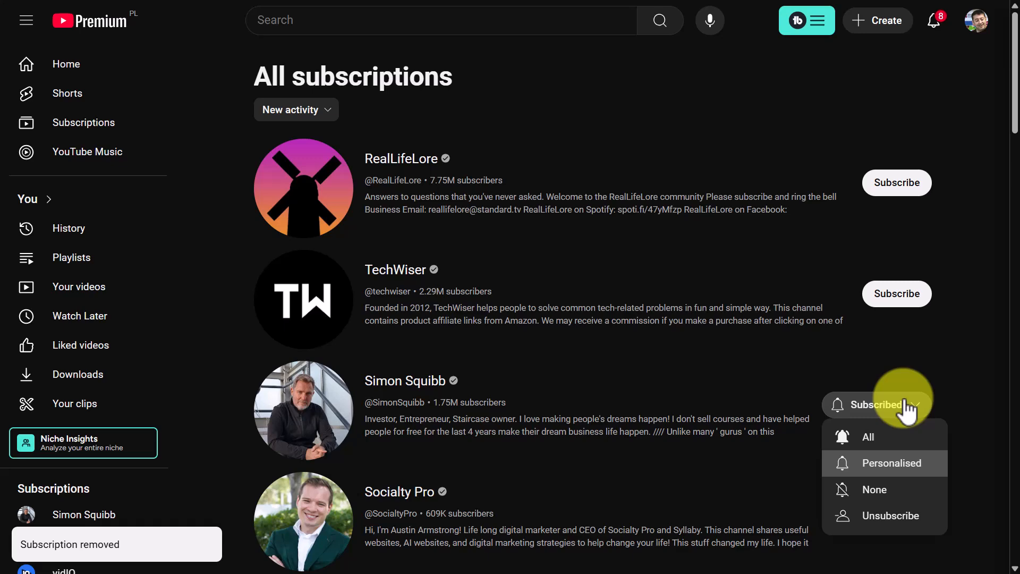
pyautogui.click(890, 515)
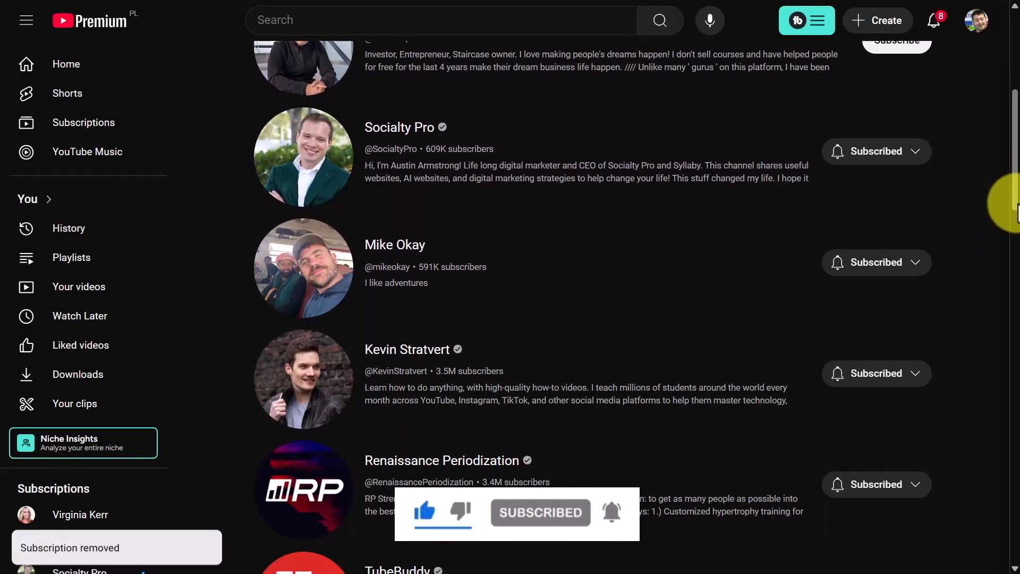
# Subscribe to RealLifeLore and TechWiser again
pyautogui.scroll(3)
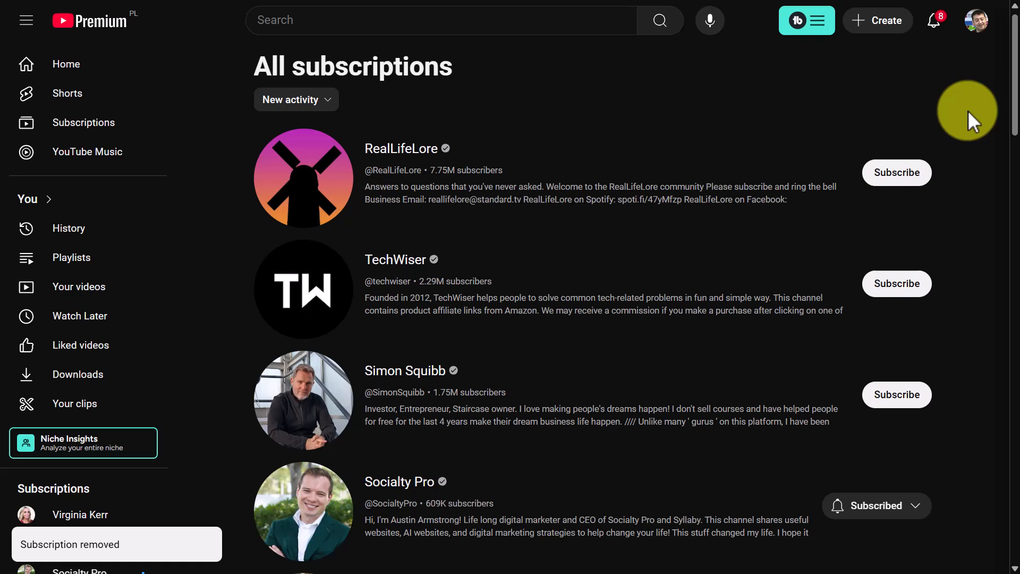
pyautogui.click(896, 173)
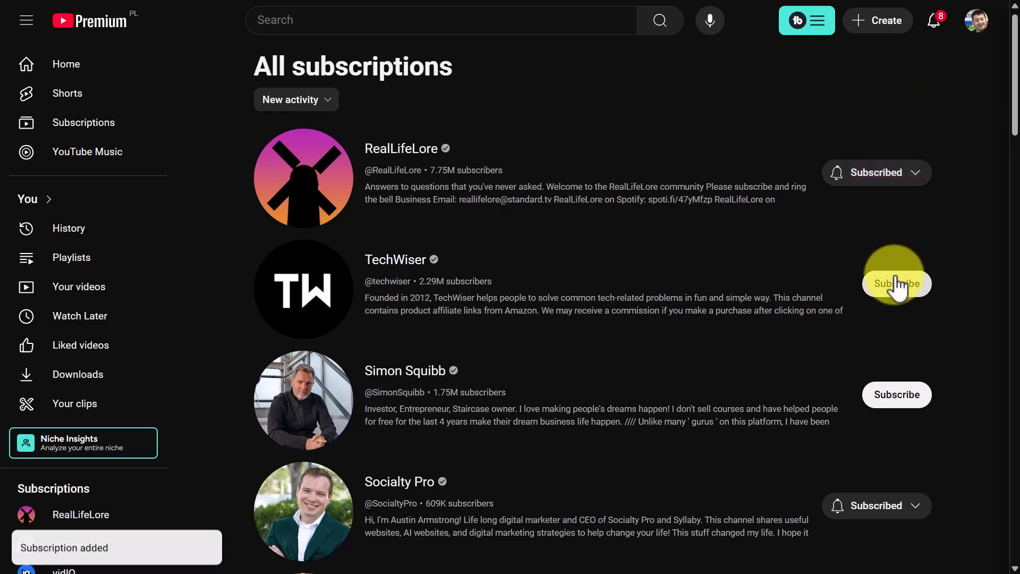
pyautogui.click(897, 283)
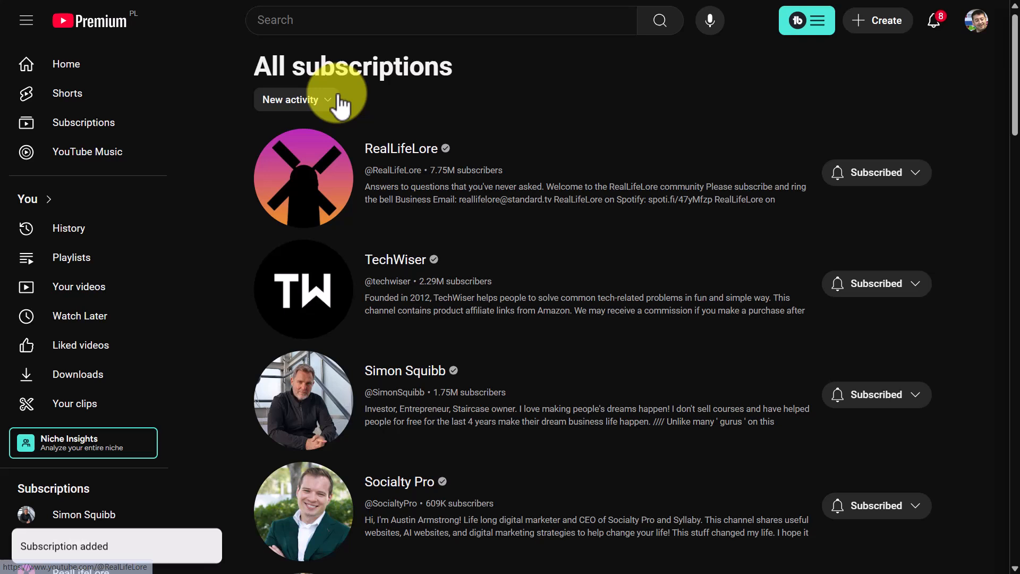
# Sort the subscriptions list by Most relevant, then by A-Z
pyautogui.click(297, 100)
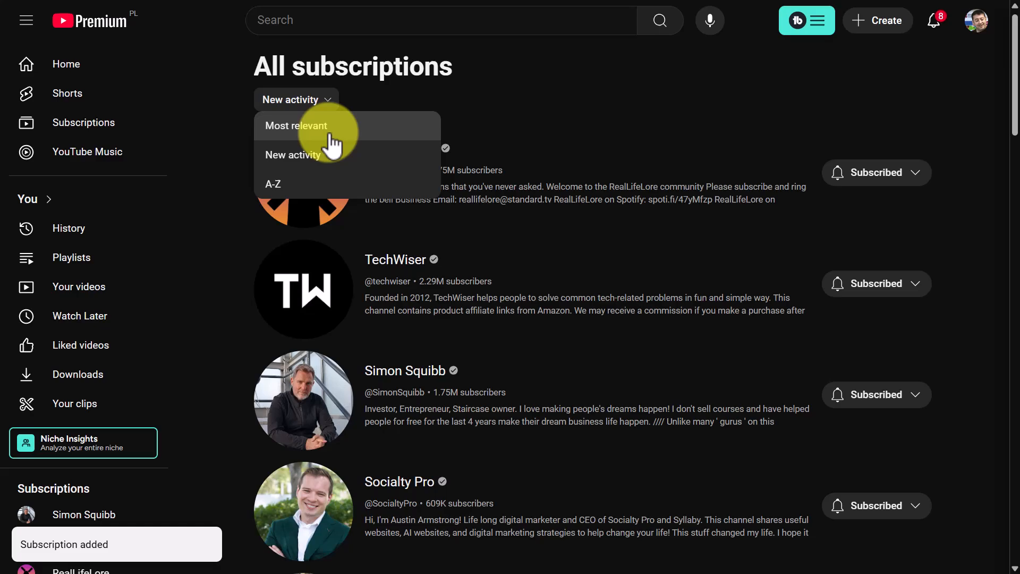
pyautogui.click(296, 125)
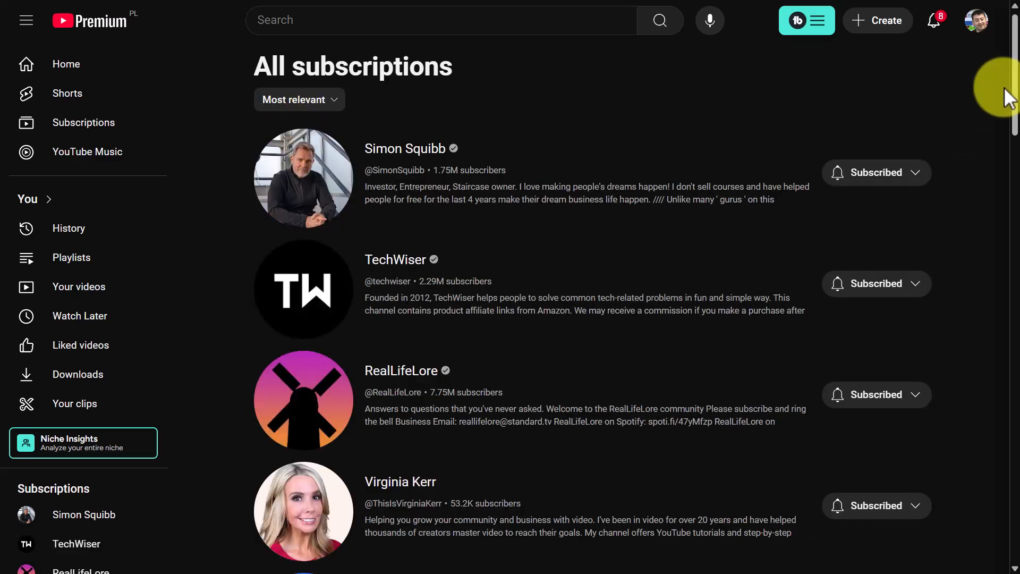
pyautogui.scroll(-3)
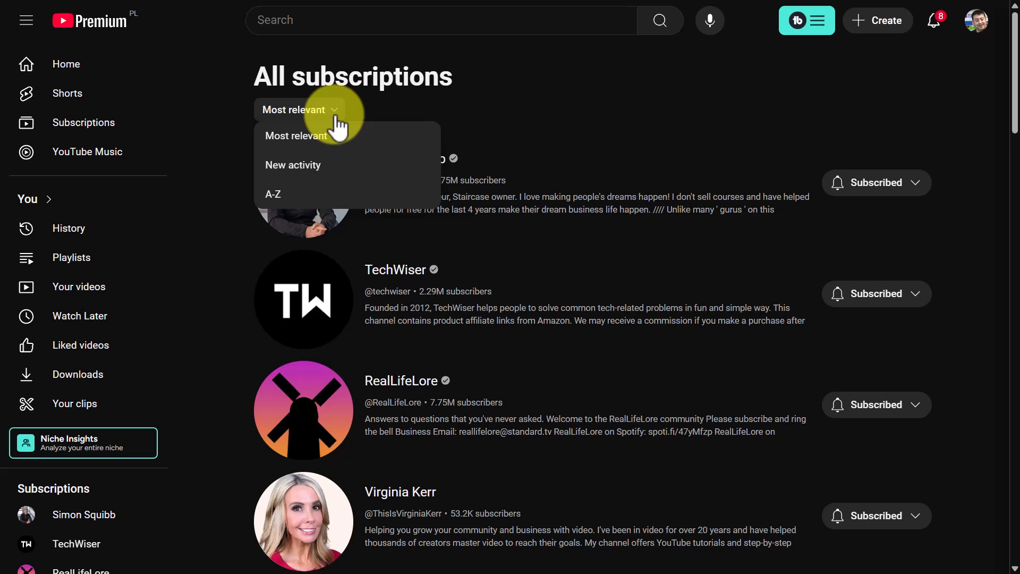
pyautogui.click(273, 194)
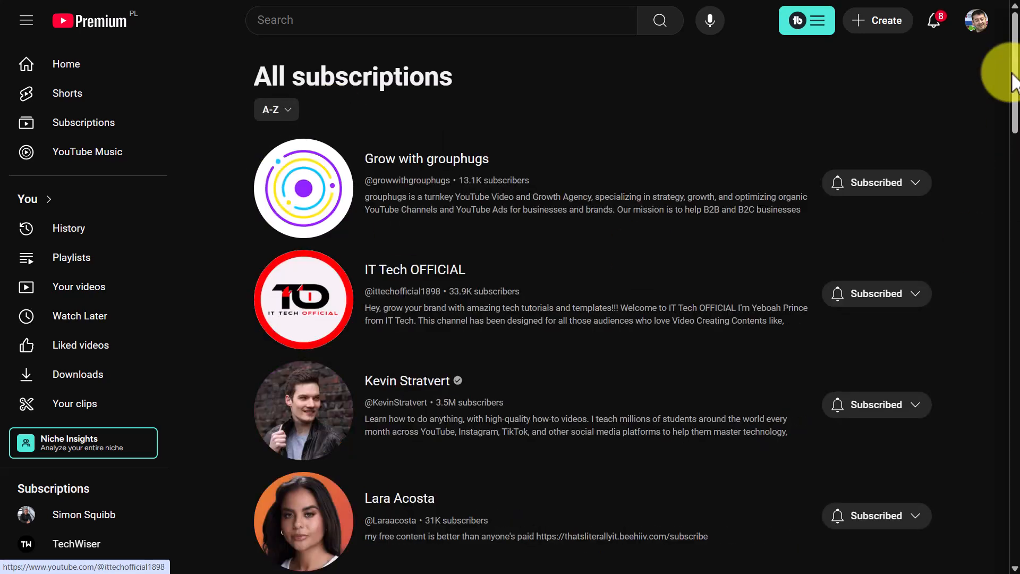